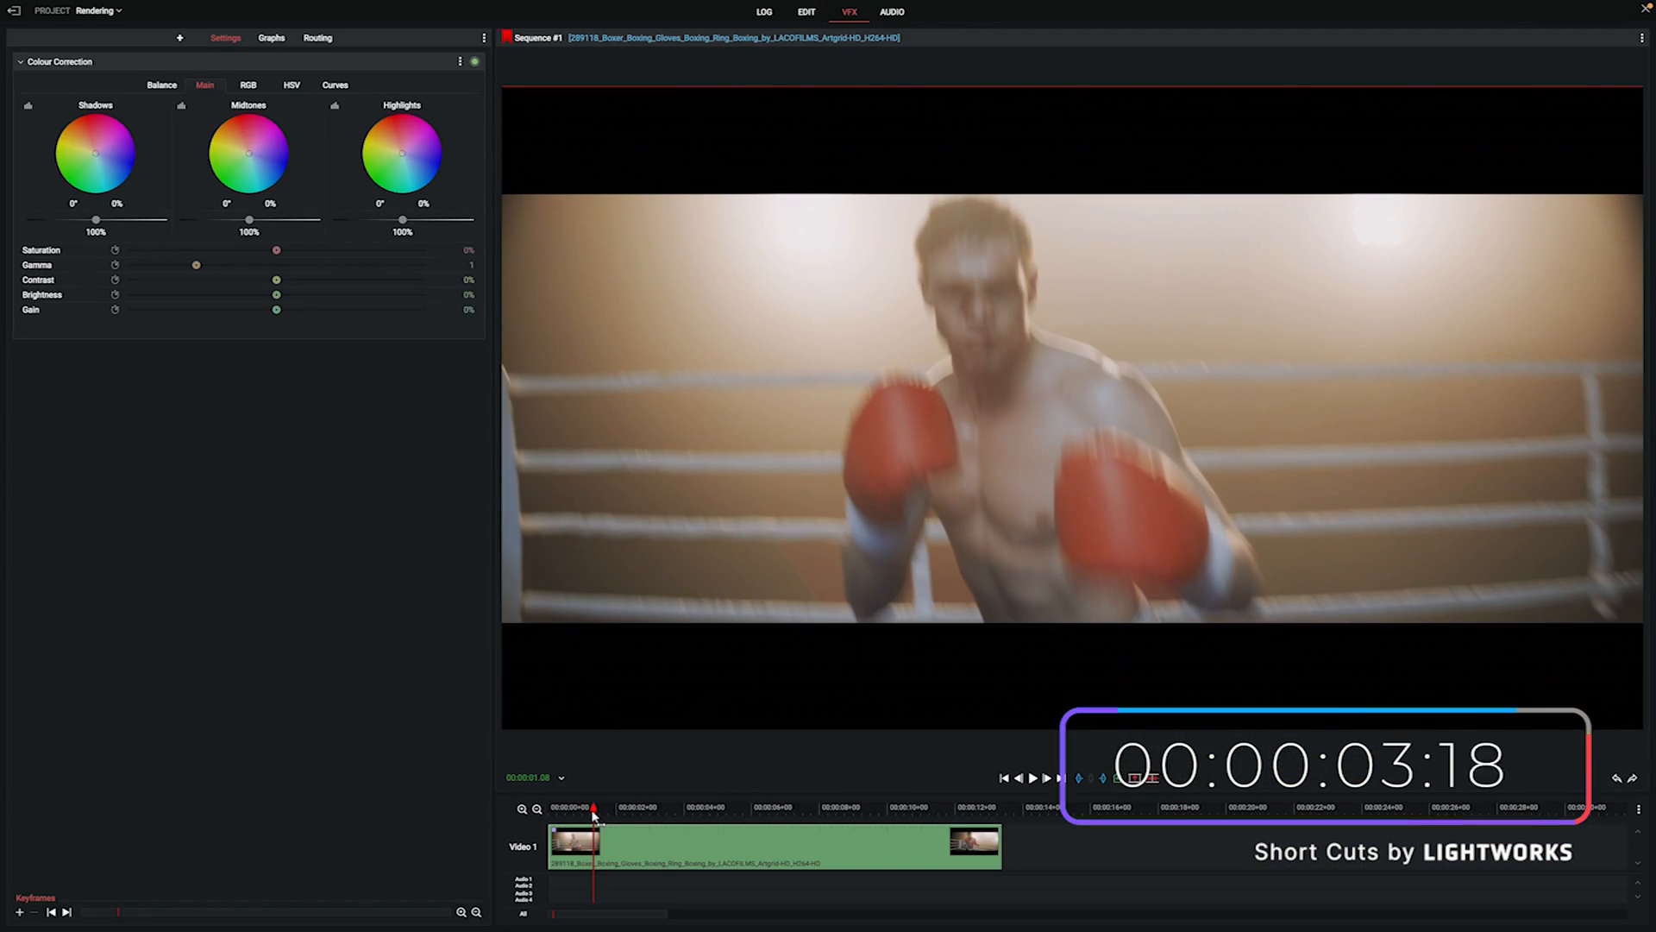
Preview the boxing clip, then browse the VFX effect categories for Cartoonr Plus
{"action": "left_click", "coordinate": [1044, 778]}
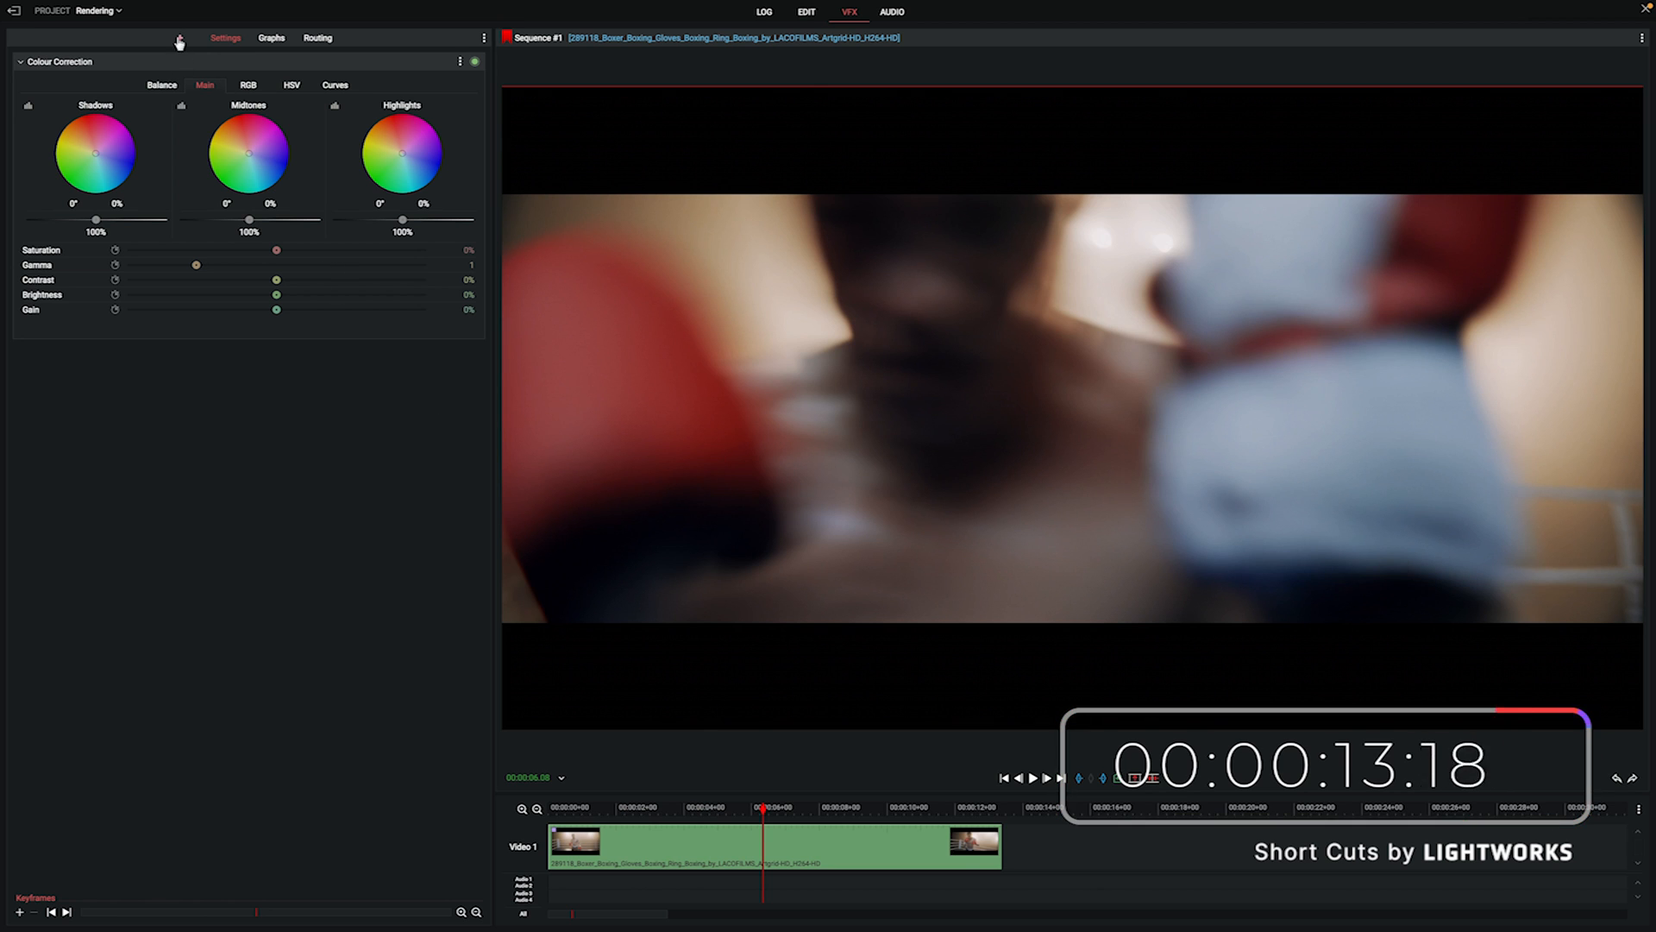
{"action": "left_click", "coordinate": [179, 36]}
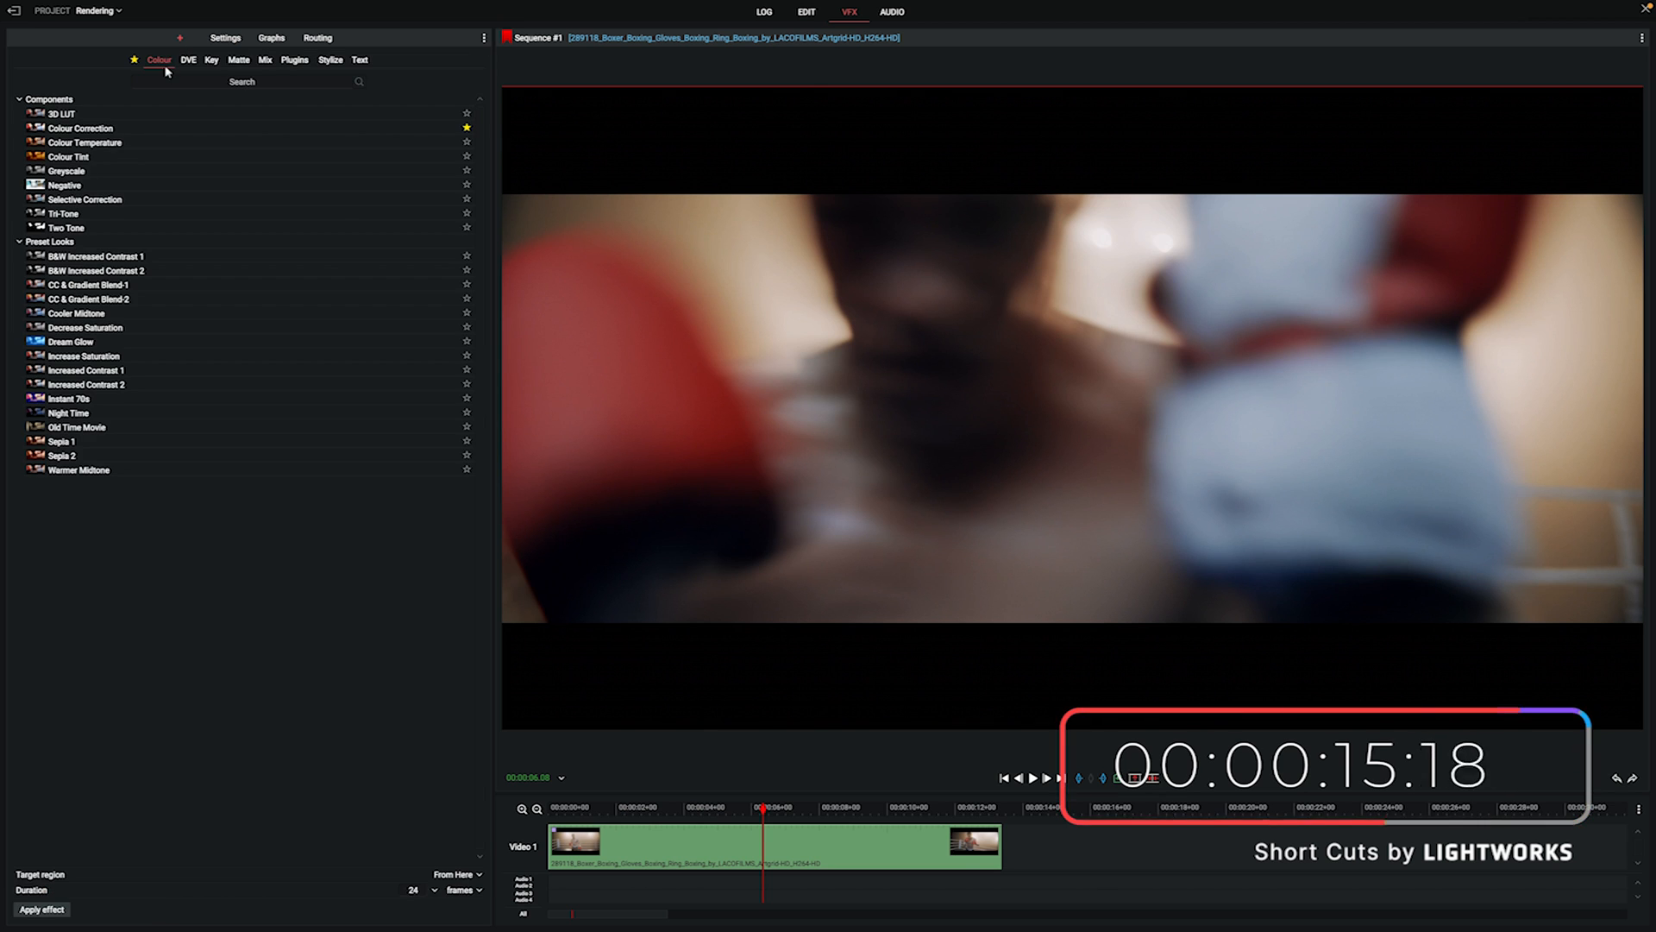
{"action": "left_click", "coordinate": [295, 60]}
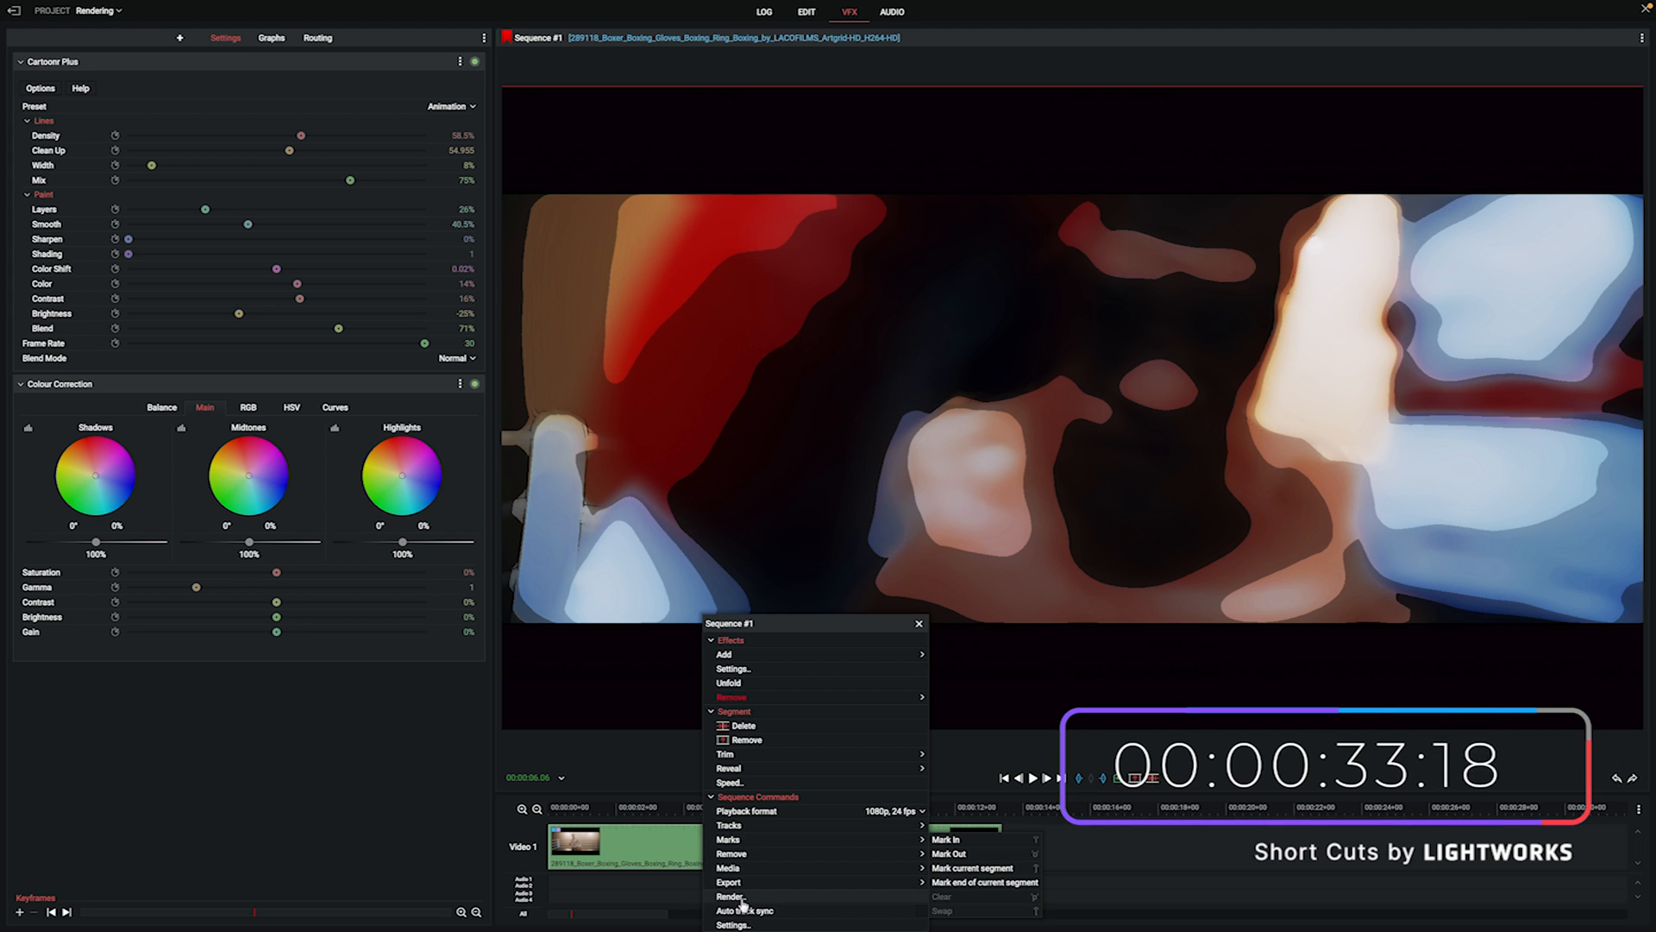
Review the Render dialog: all effects on V1 to Media as CineForm-compressed AVI
{"action": "left_click", "coordinate": [728, 894]}
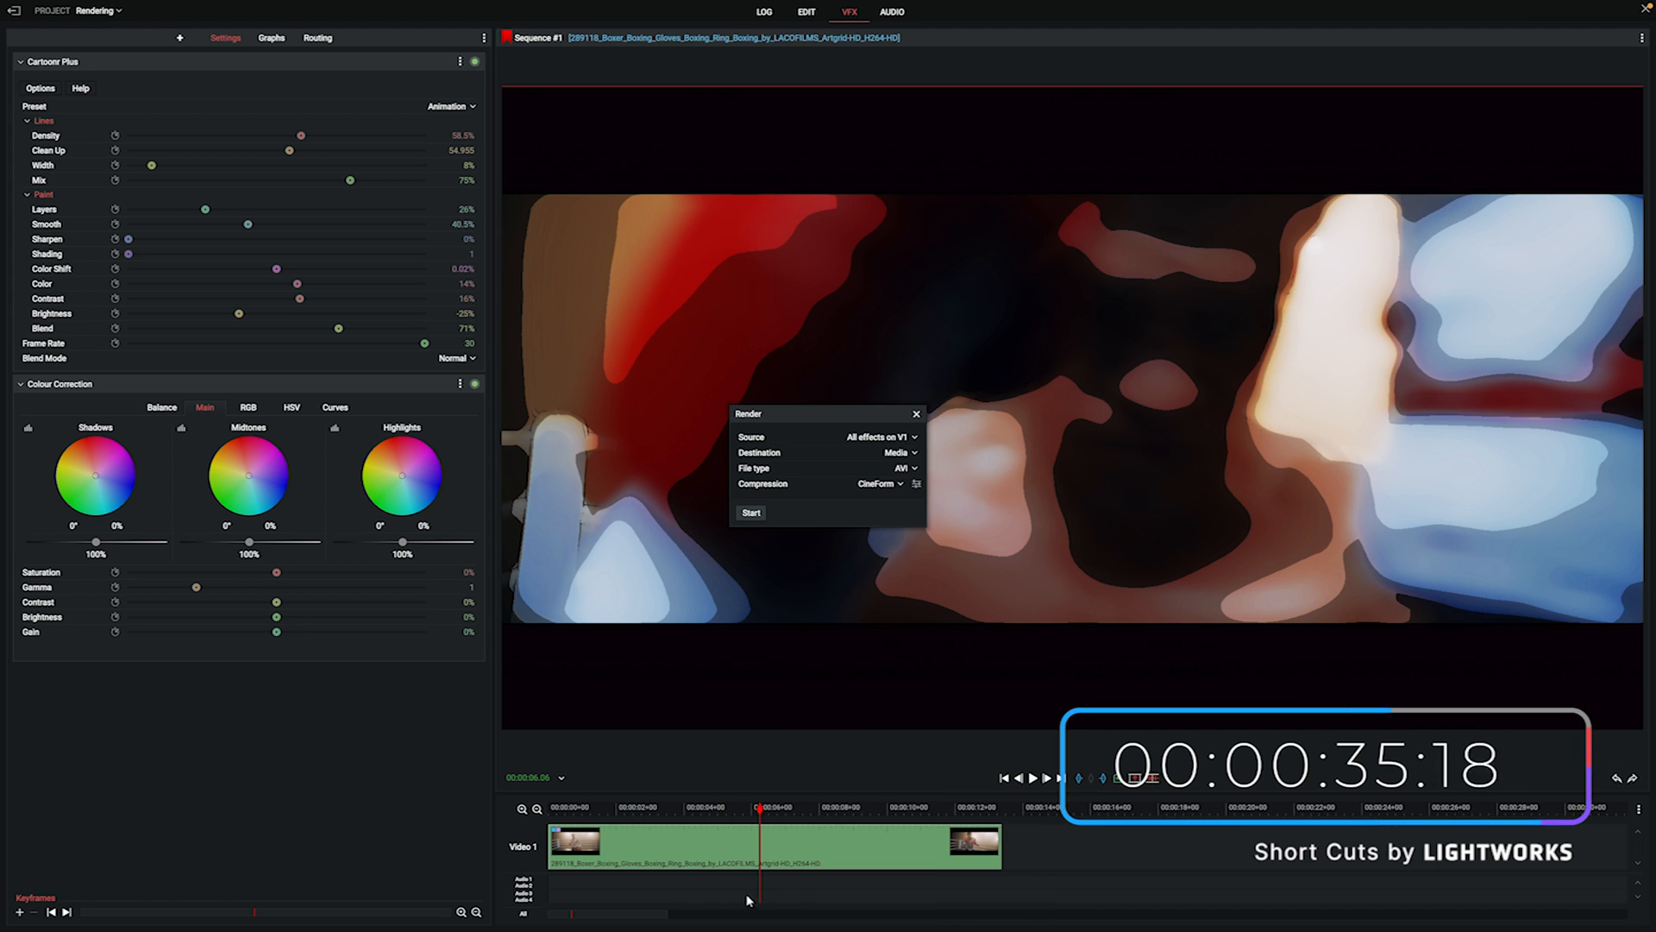
{"action": "left_click", "coordinate": [878, 436]}
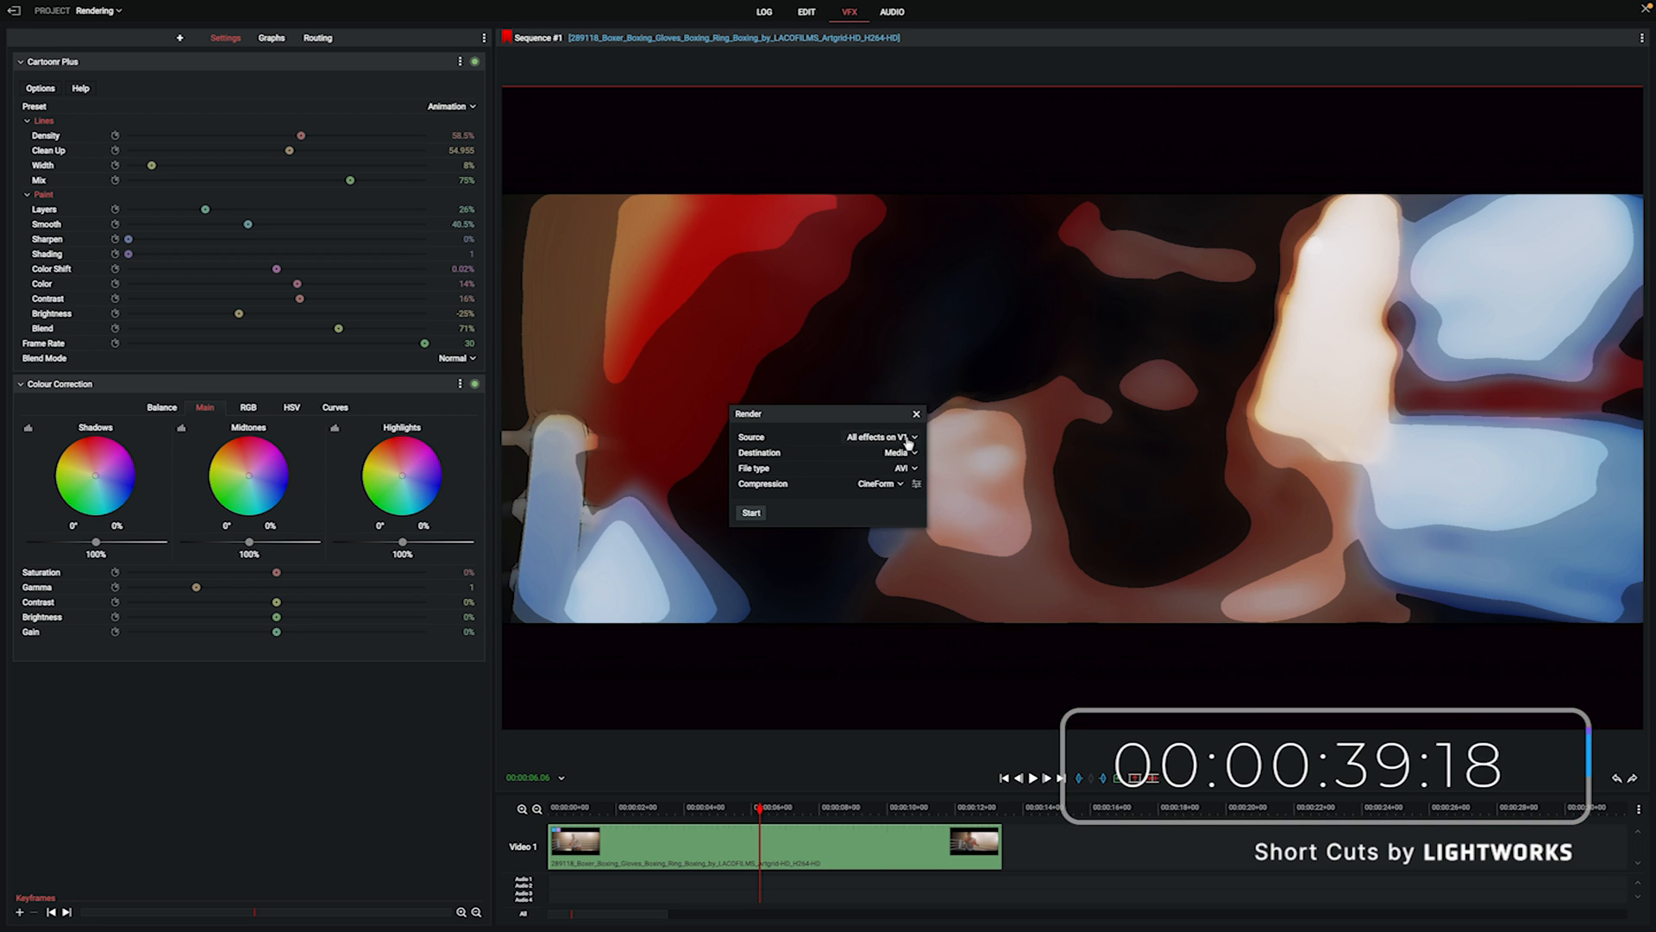
{"action": "left_click", "coordinate": [901, 452]}
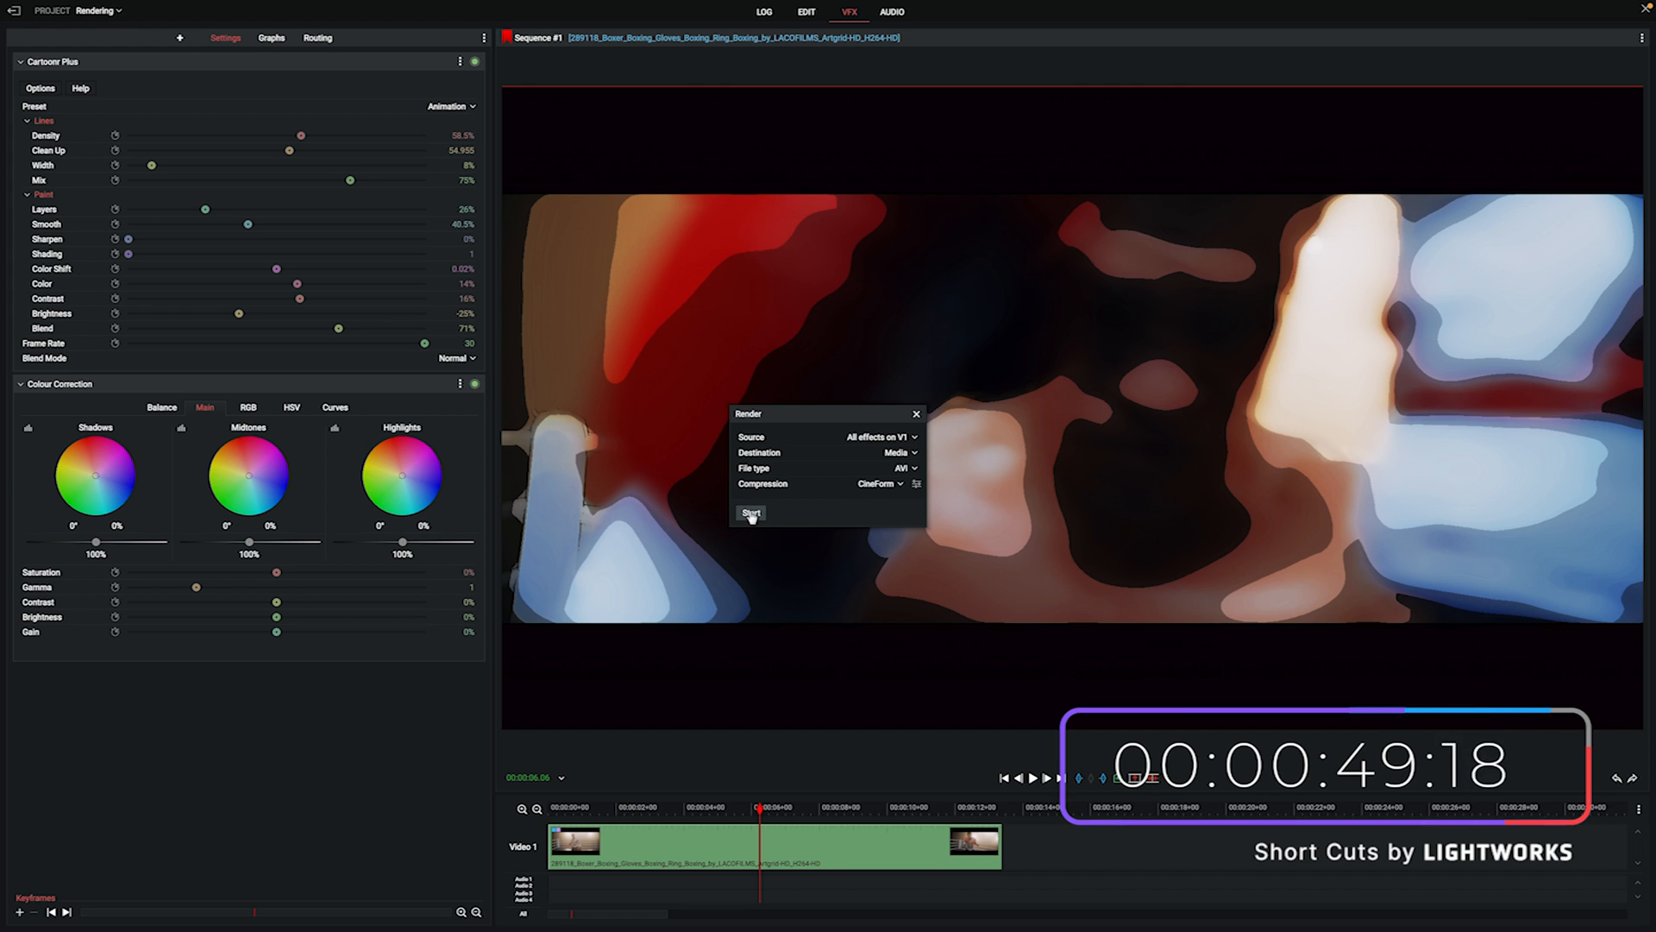
Render the V1 effects into a Cartoonr Plus (Rendered) clip and play it back smoothly
{"action": "left_click", "coordinate": [750, 514]}
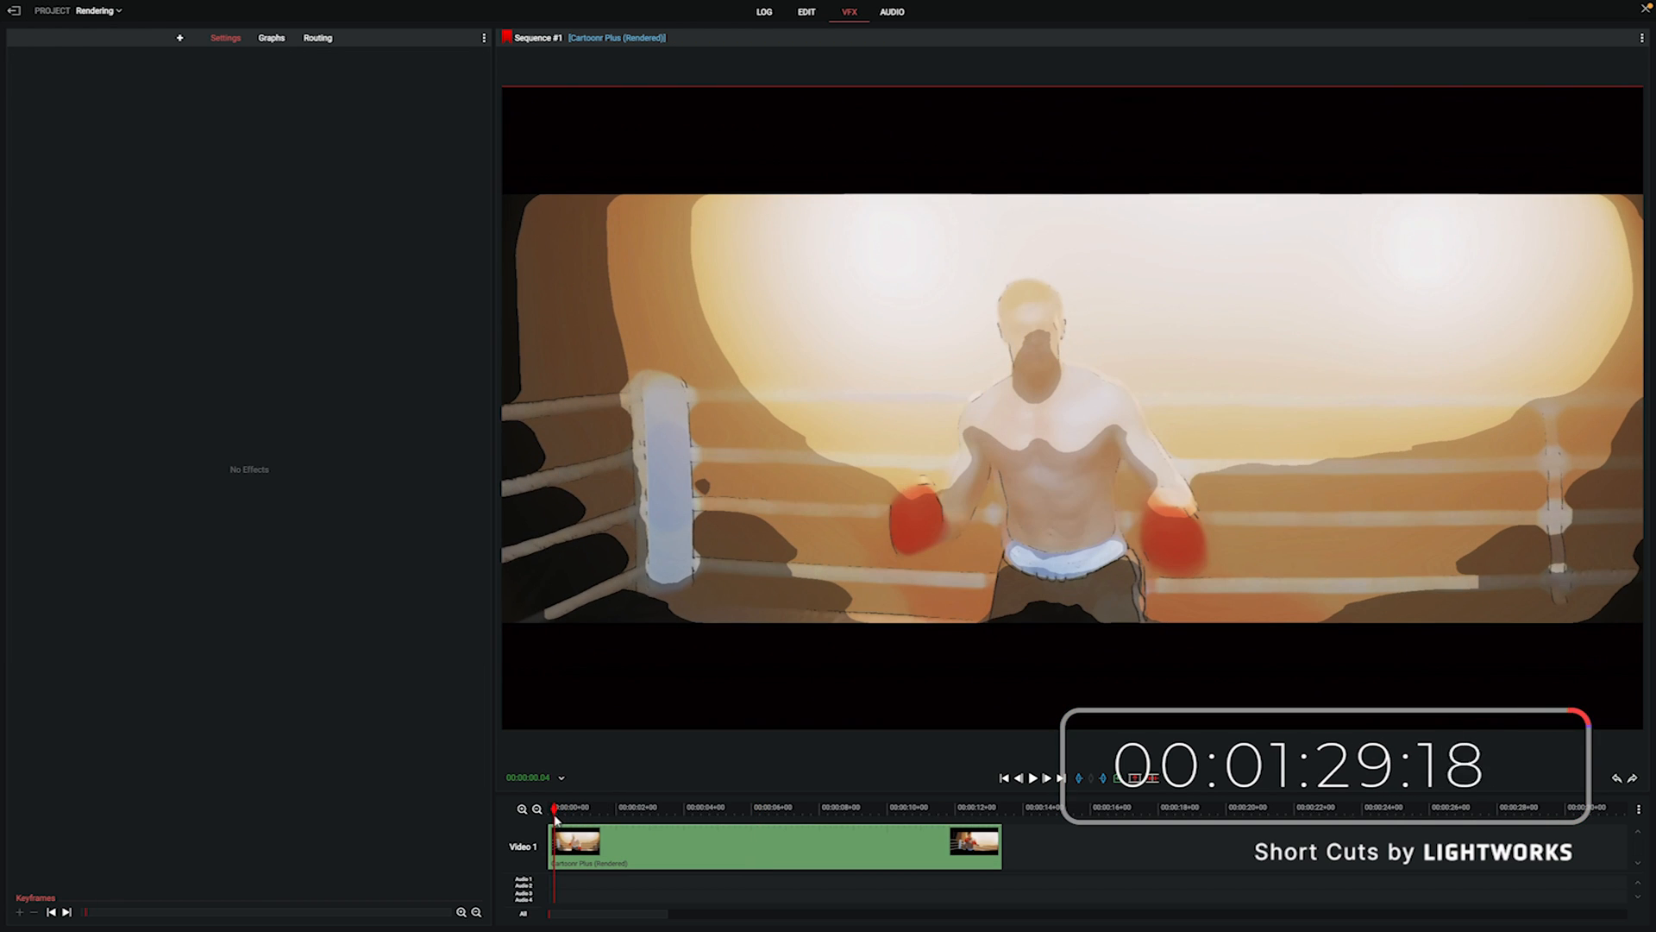
{"action": "left_click", "coordinate": [1042, 777]}
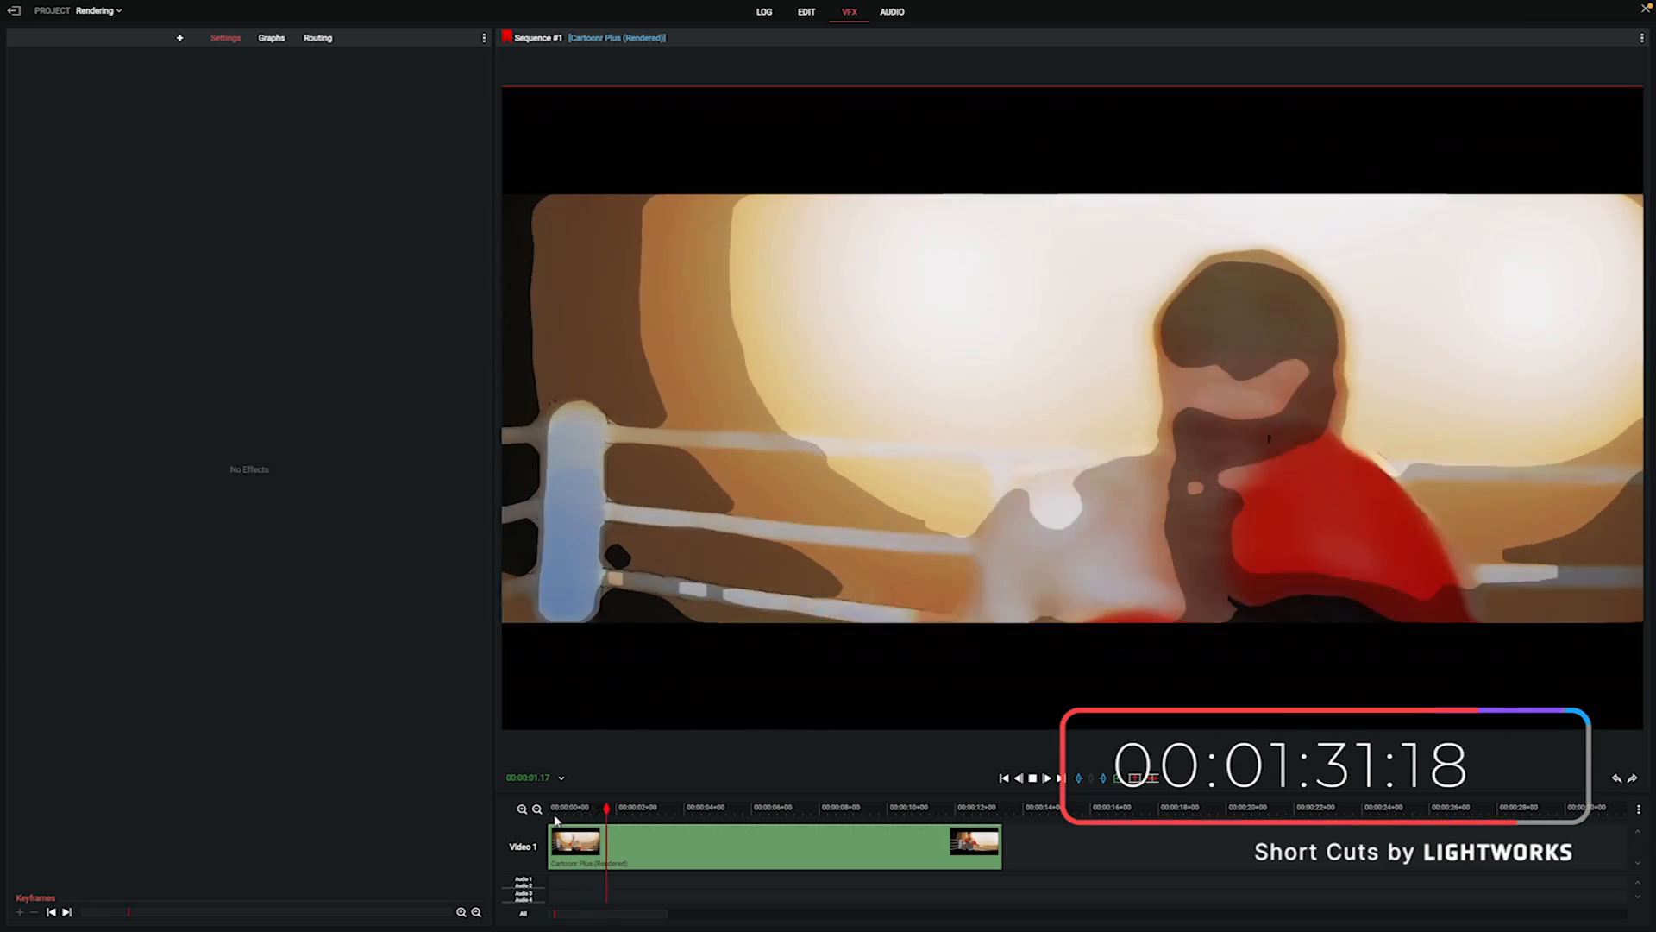